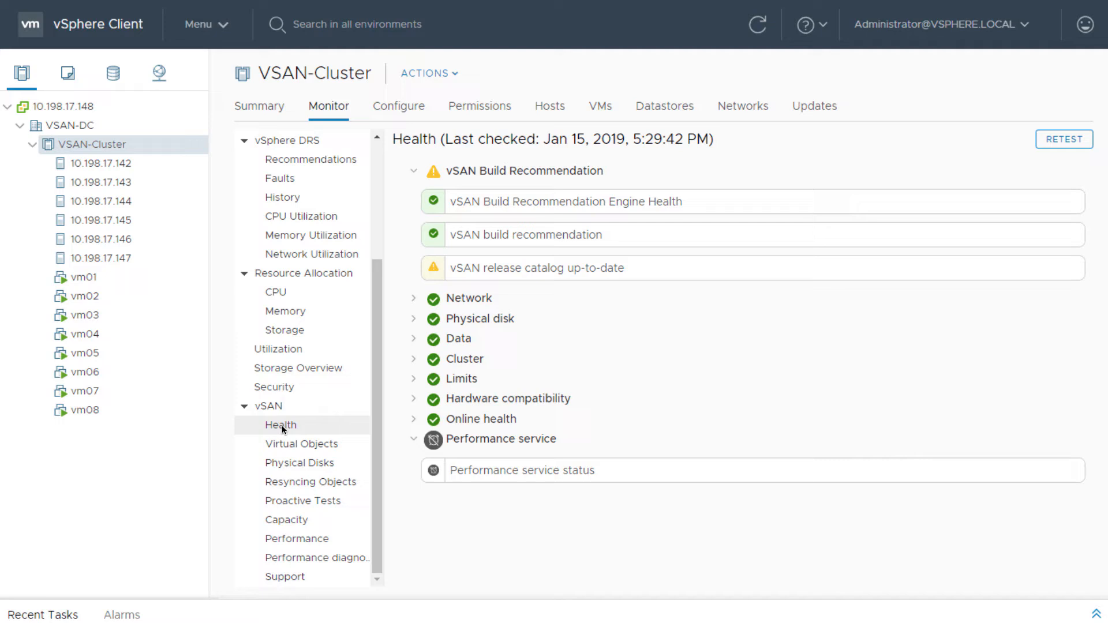
# Open the vSAN build recommendation health check details showing ESXi 6.7 recommended
pyautogui.click(526, 235)
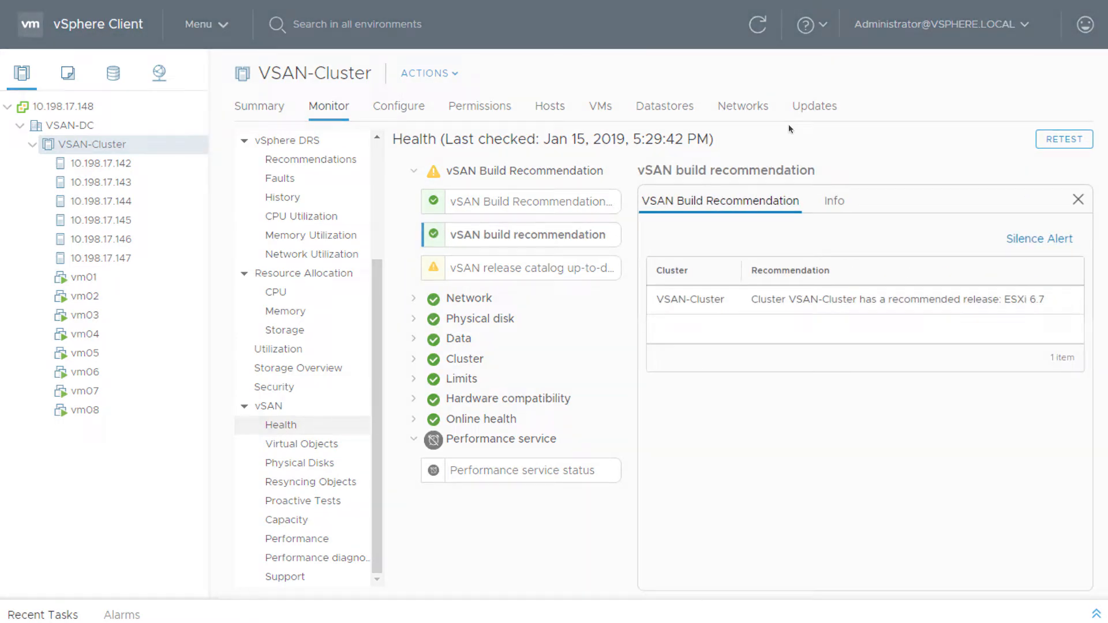
# Select the VSAN-Cluster baseline group under Updates > Host Updates to view non-compliant 6.5.0 hosts
pyautogui.click(815, 106)
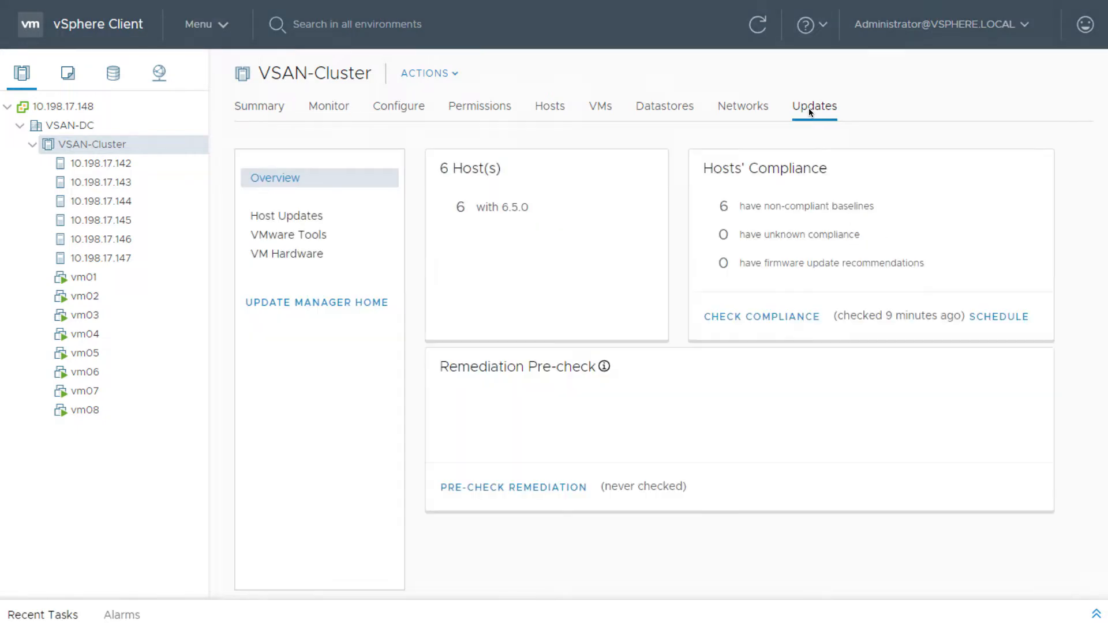
pyautogui.click(287, 216)
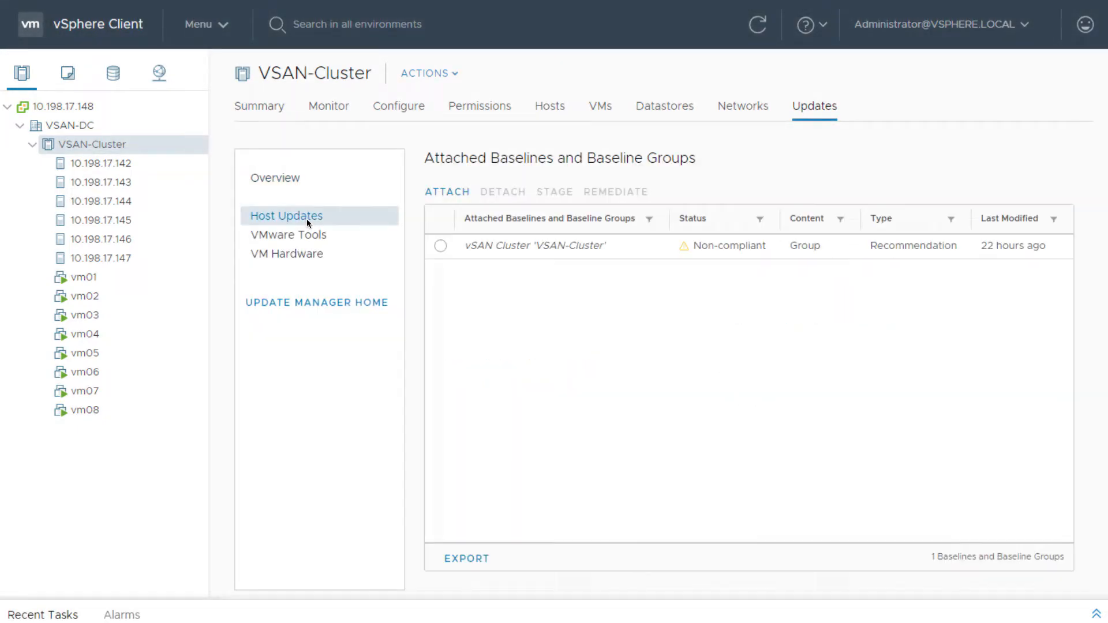
pyautogui.click(440, 246)
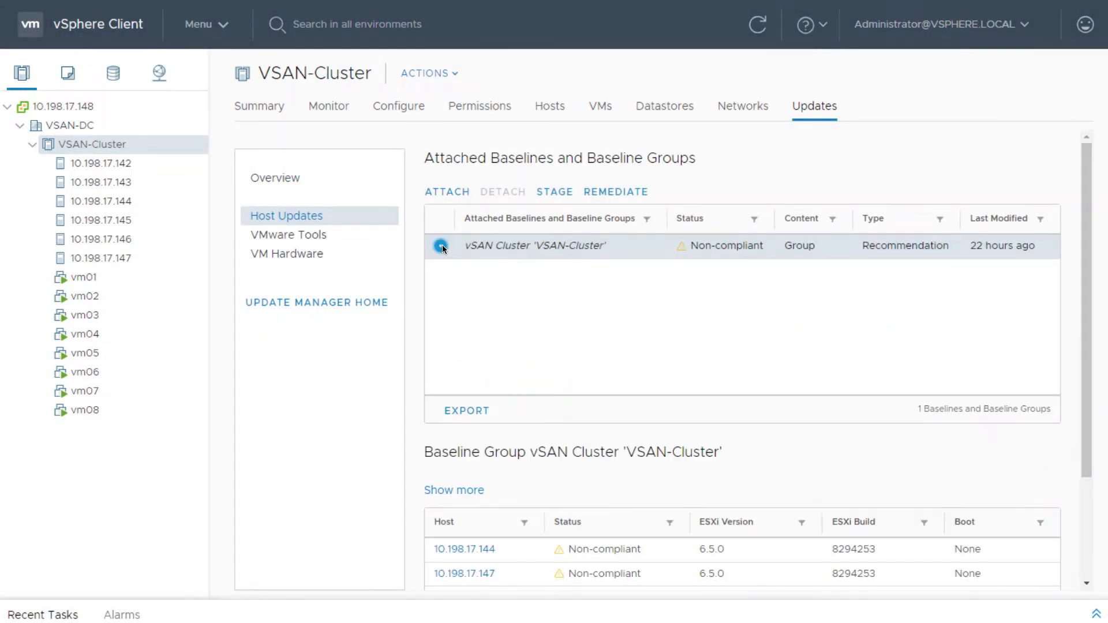
pyautogui.click(440, 245)
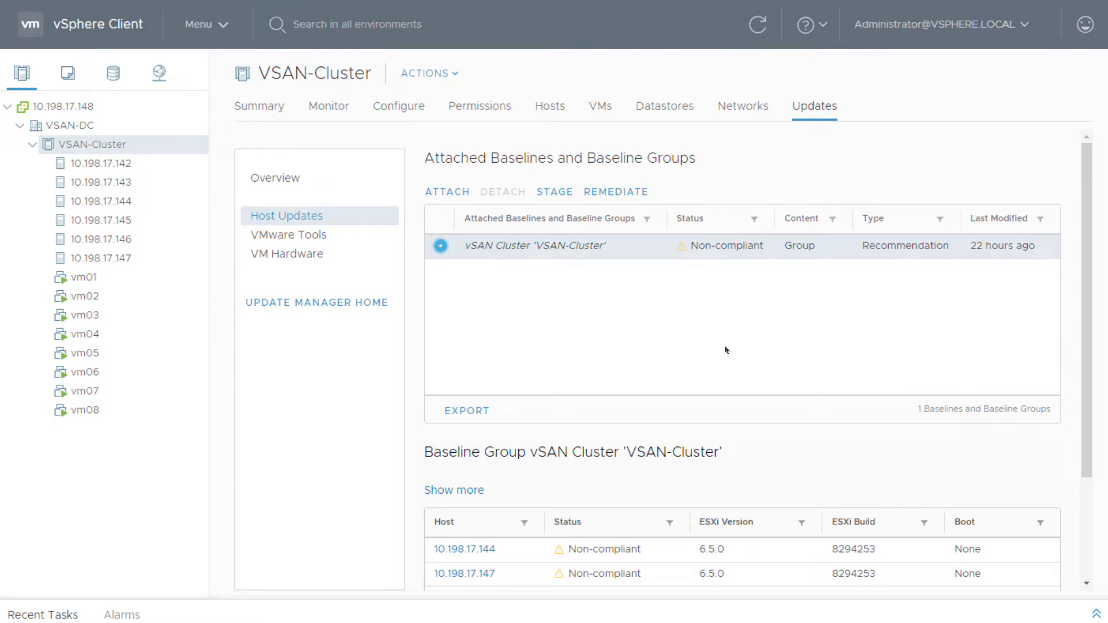
# Remediate all six hosts to ESXi 6.7.0 Build 8169922 after accepting the license agreement
pyautogui.click(616, 192)
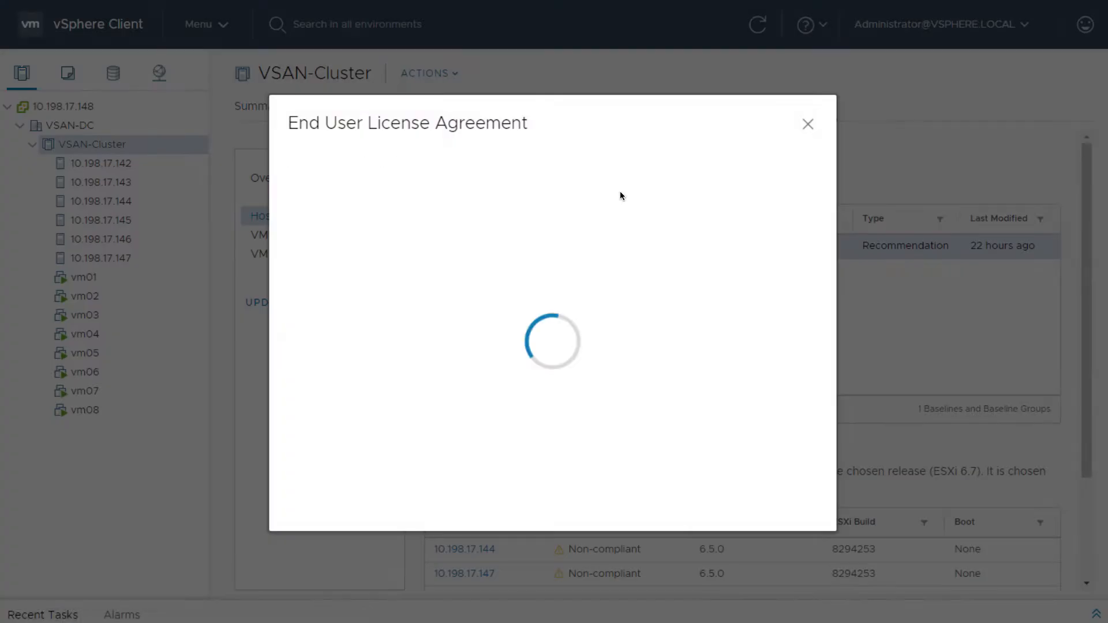
pyautogui.click(298, 453)
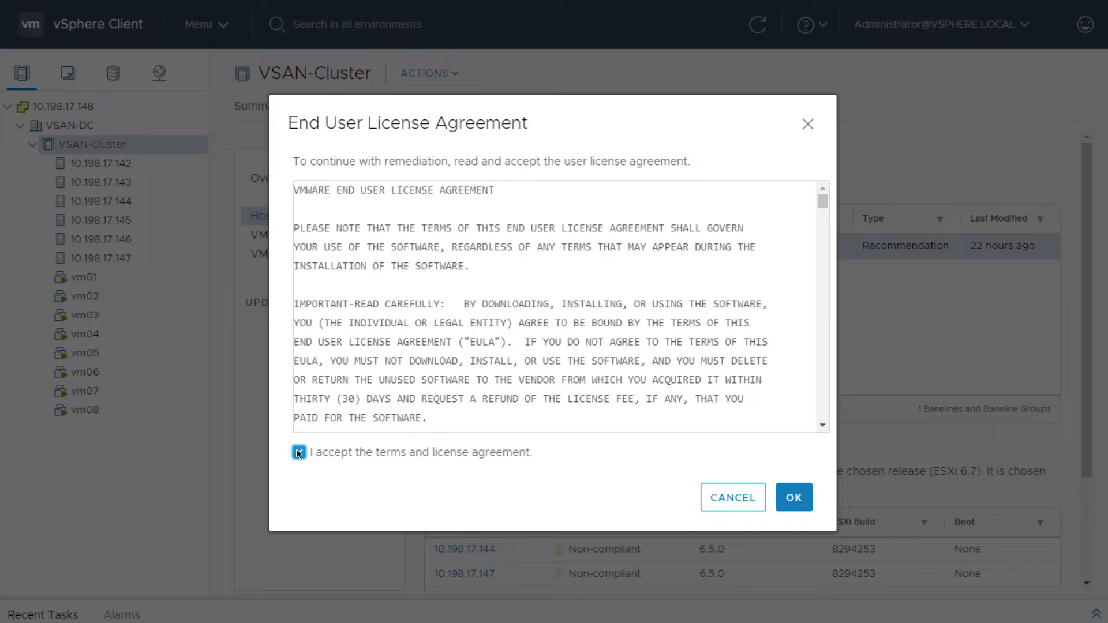
pyautogui.click(792, 497)
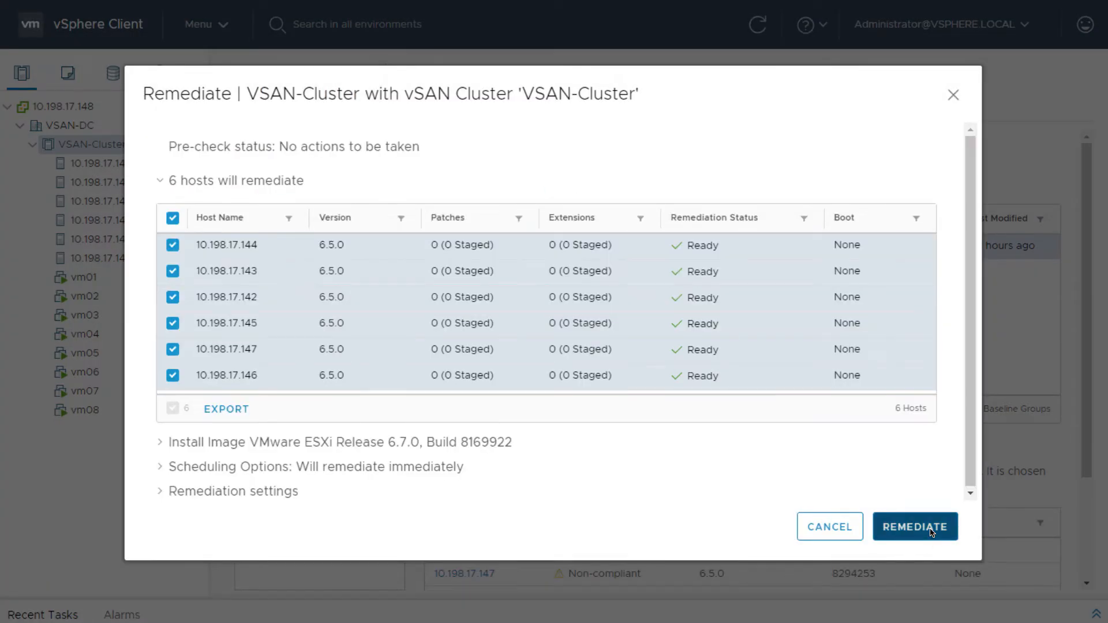
pyautogui.click(915, 527)
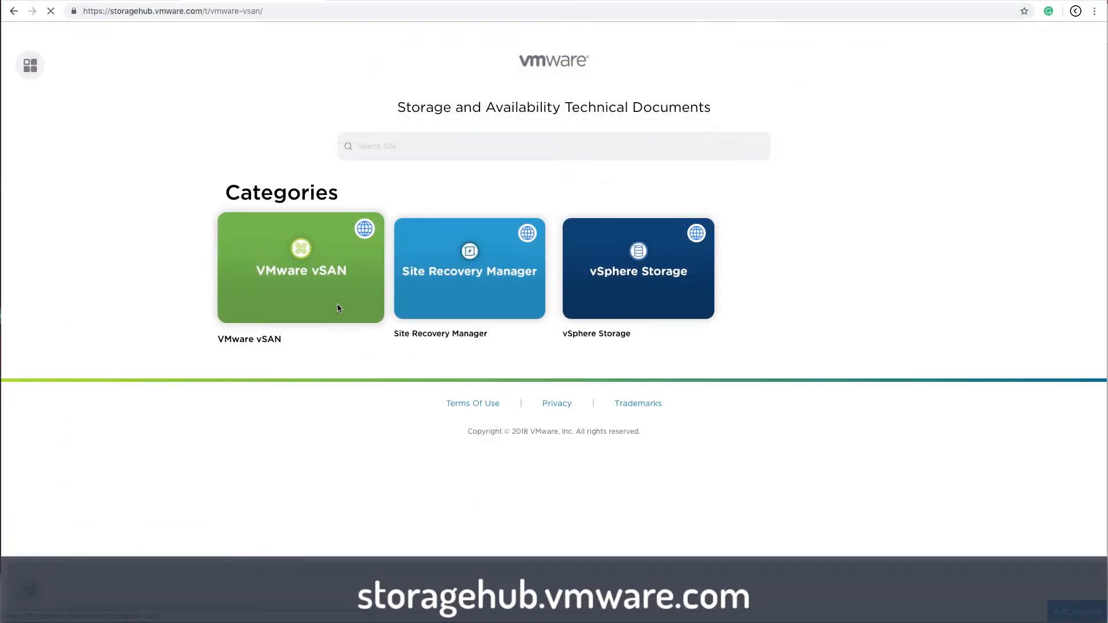
# Browse StorageHub's VMware vSAN tile to its Learn and Evaluate documents
pyautogui.click(300, 268)
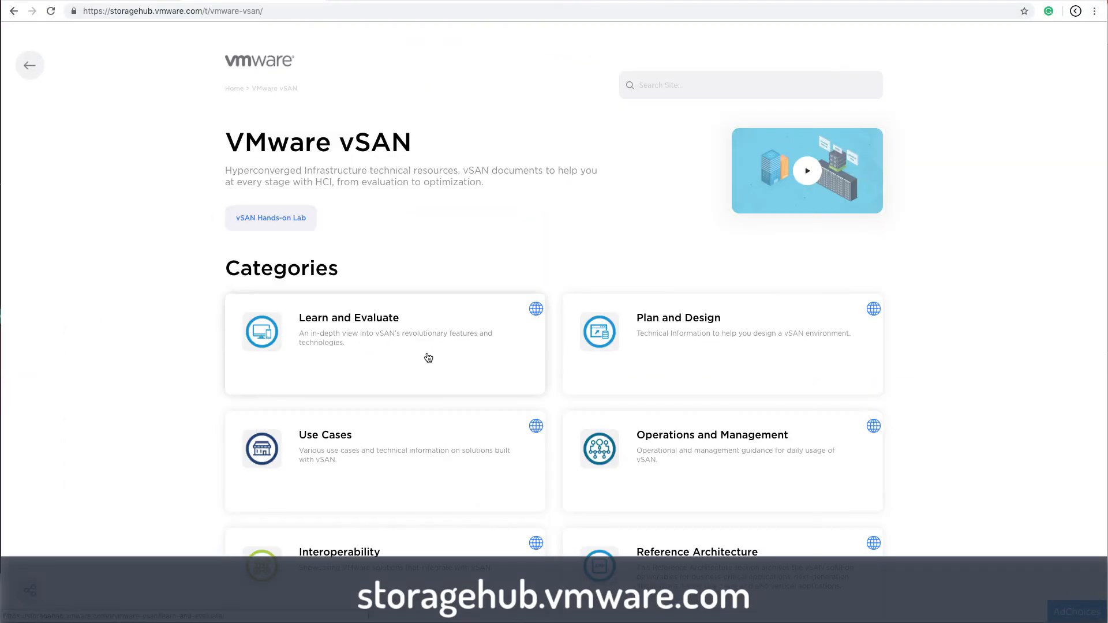
pyautogui.click(349, 317)
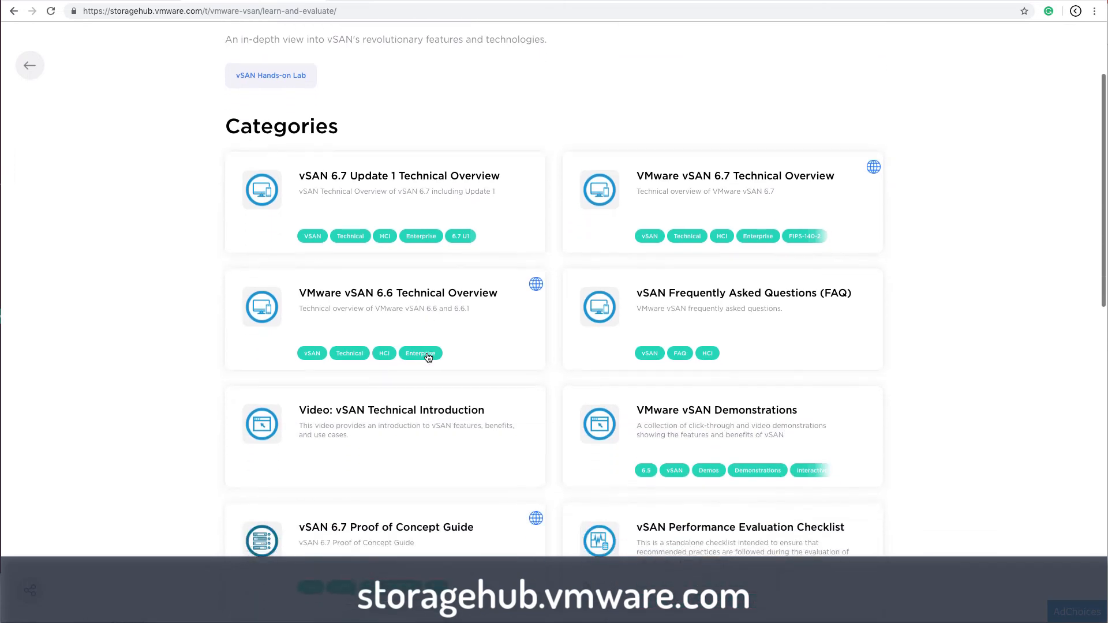